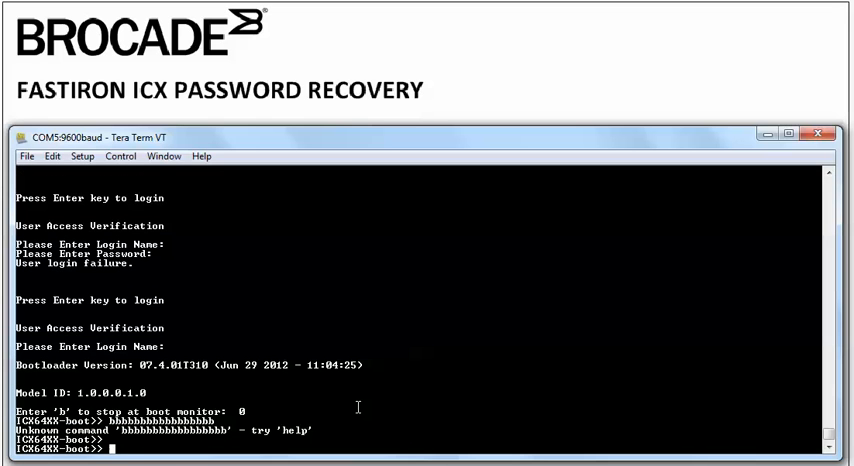
text(?)
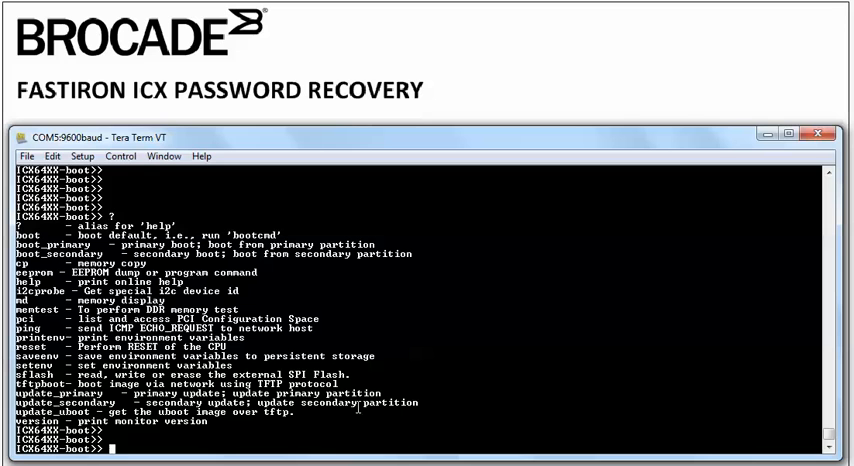
text(no password)
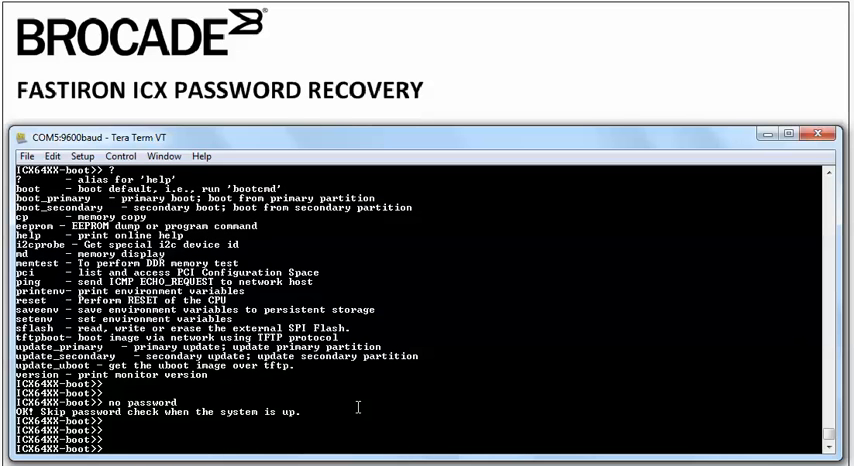
text(boot)
text(config t)
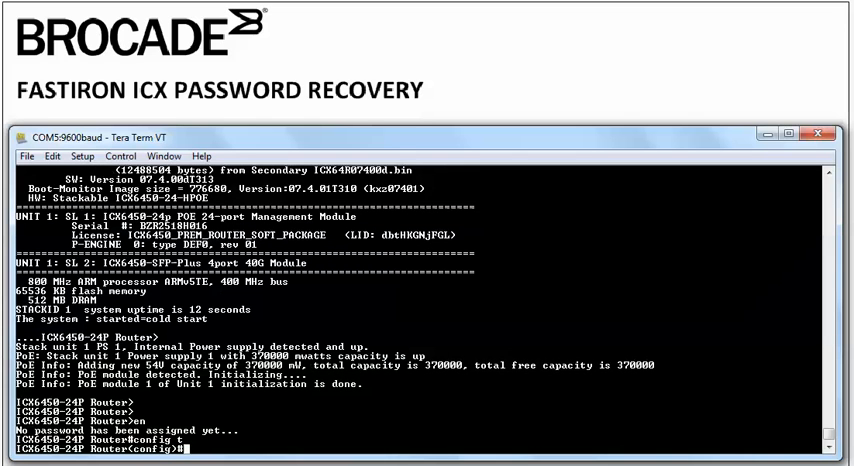
text(sho run)
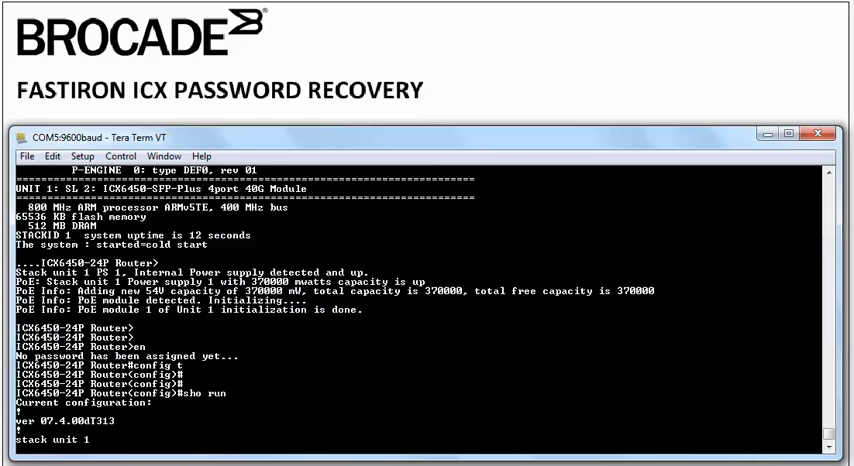